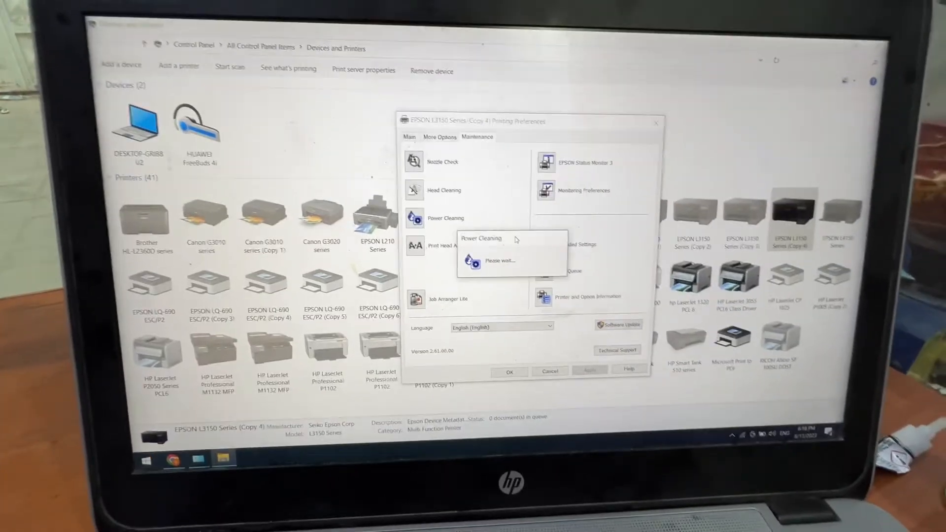
- Move past the warning, confirm sufficient ink and the 12-hour interval, and start power cleaning
click(444, 218)
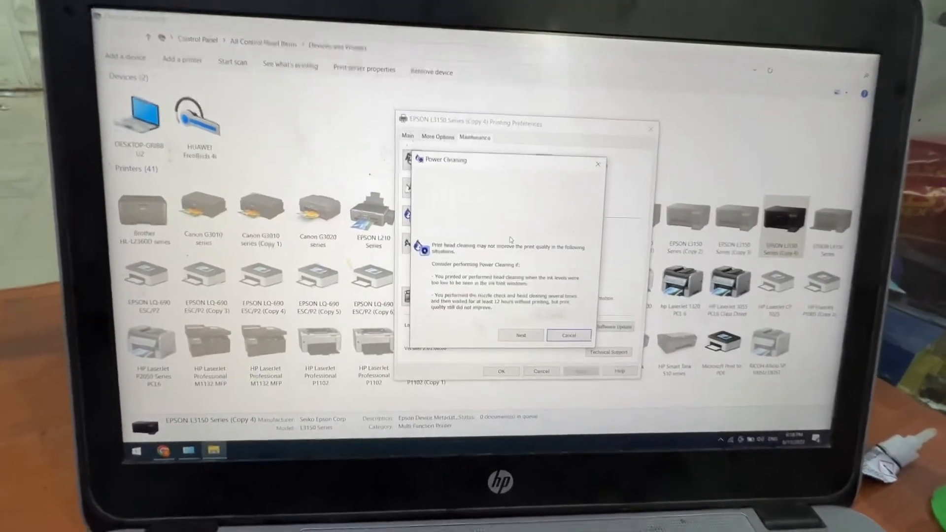
click(521, 335)
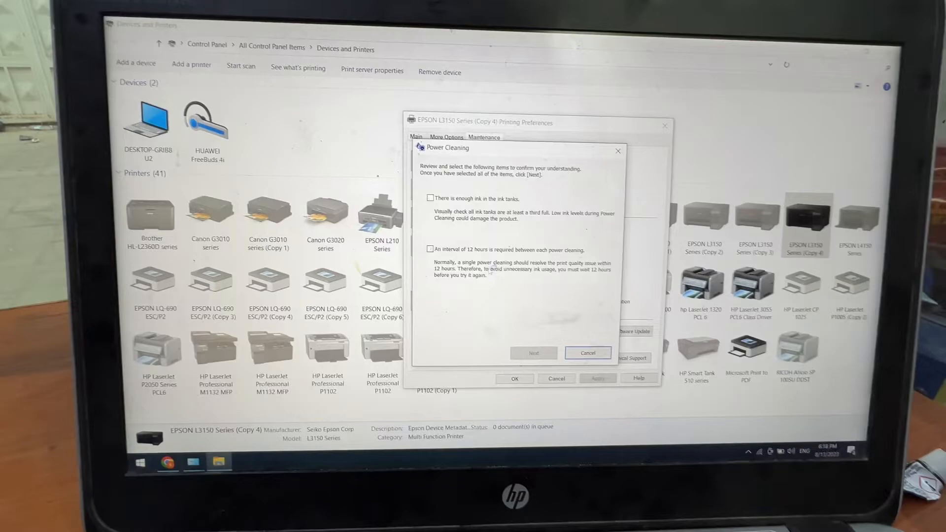
click(431, 197)
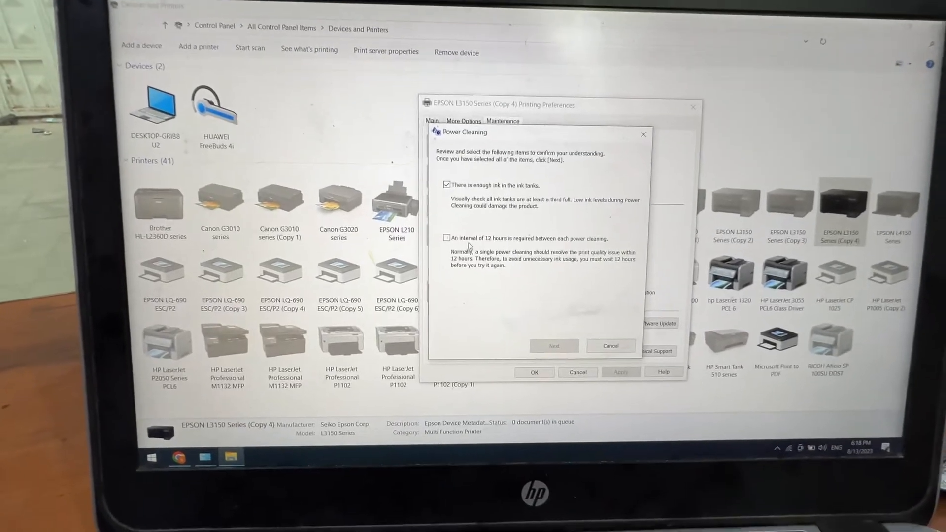
click(447, 237)
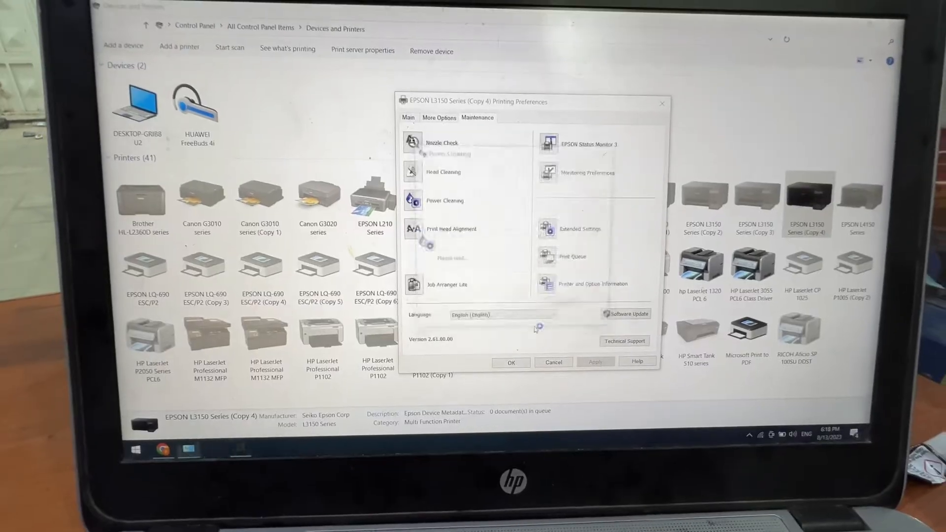
click(444, 201)
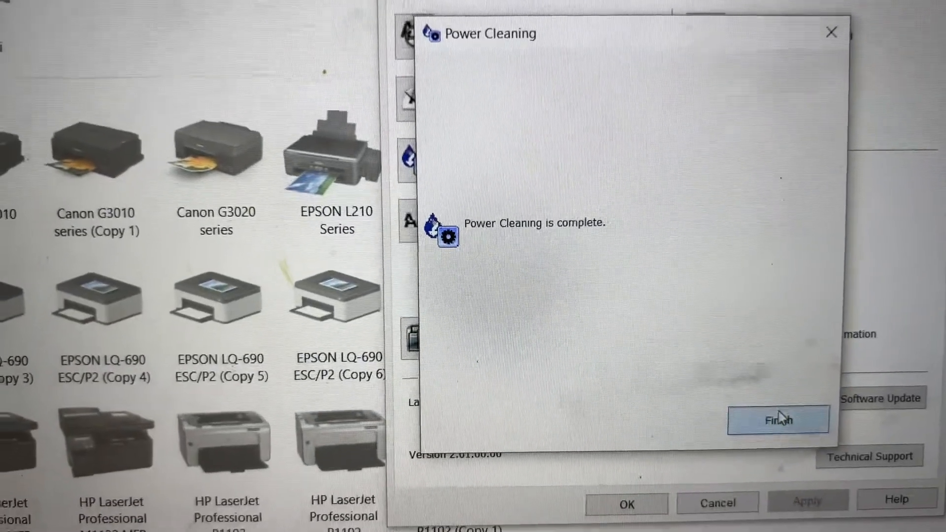
- Finish the Power Cleaning wizard to return to the Maintenance options
click(777, 420)
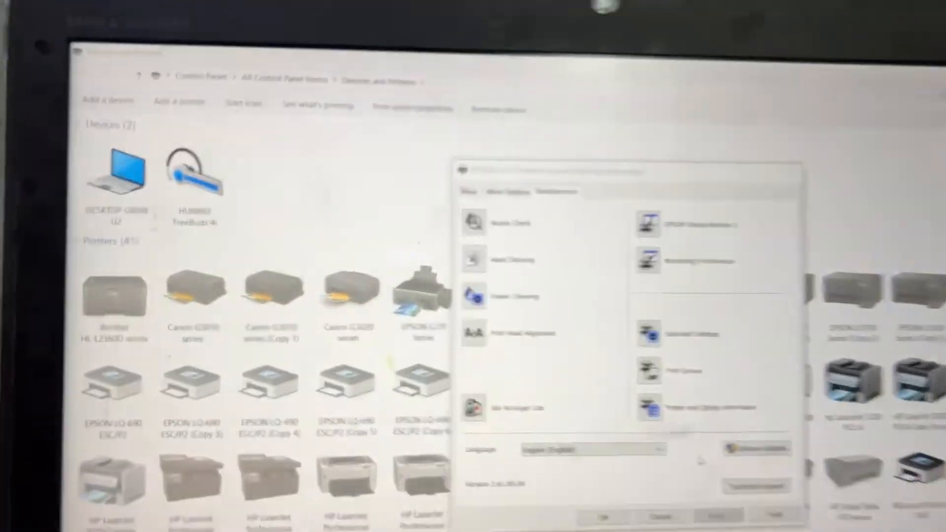